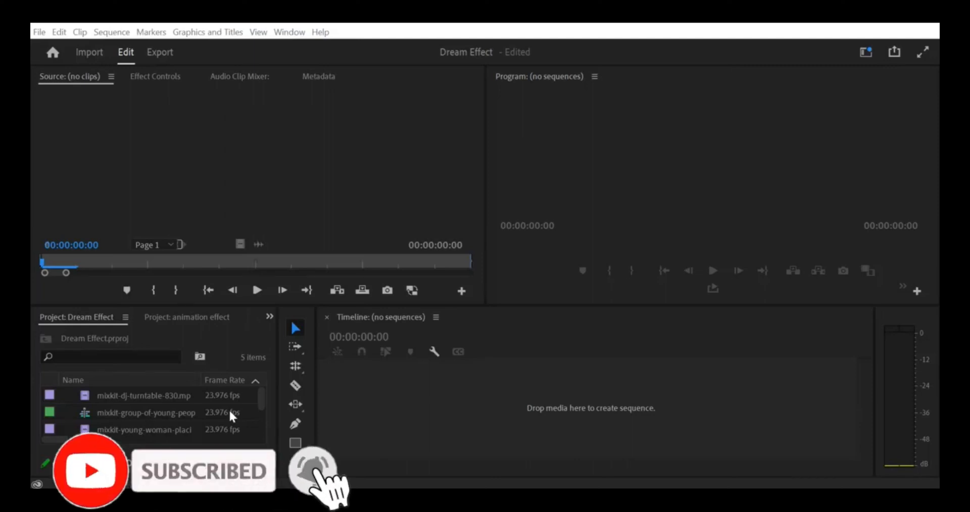
mouse_move(135, 386)
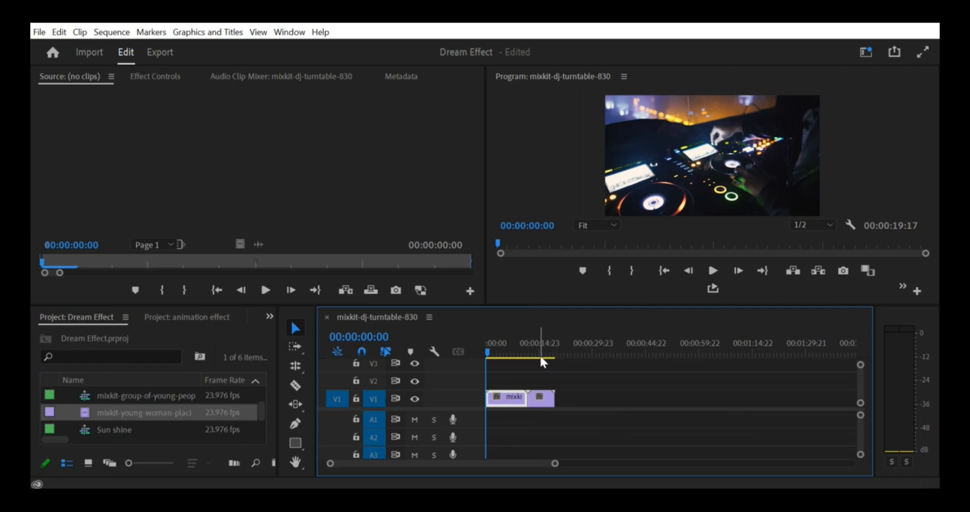
right_click(540, 398)
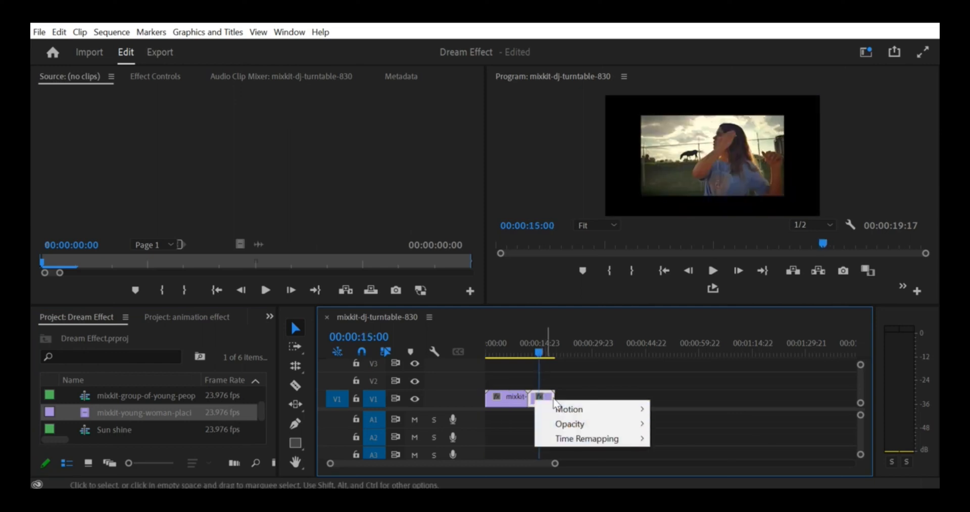
right_click(508, 396)
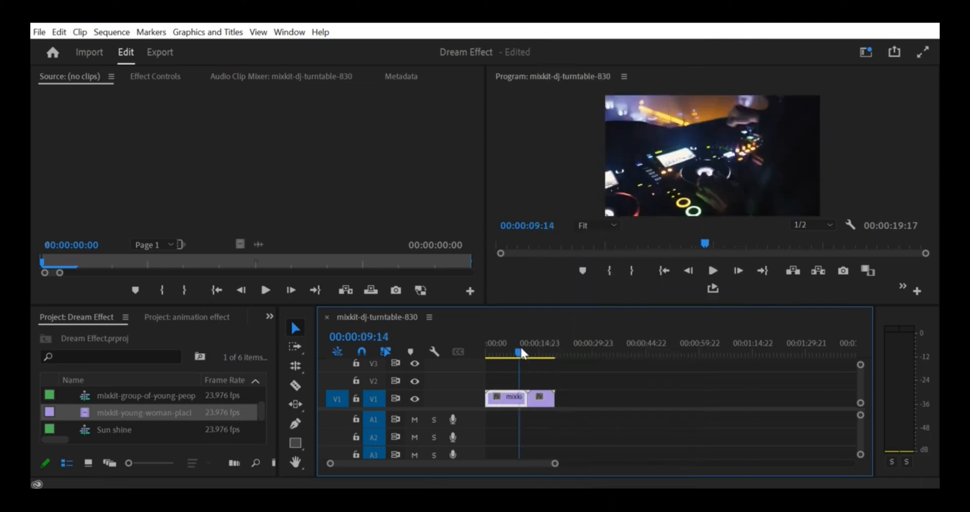
Search the Effects panel for "ba" to reveal the Barn Doors wipe.
click(191, 317)
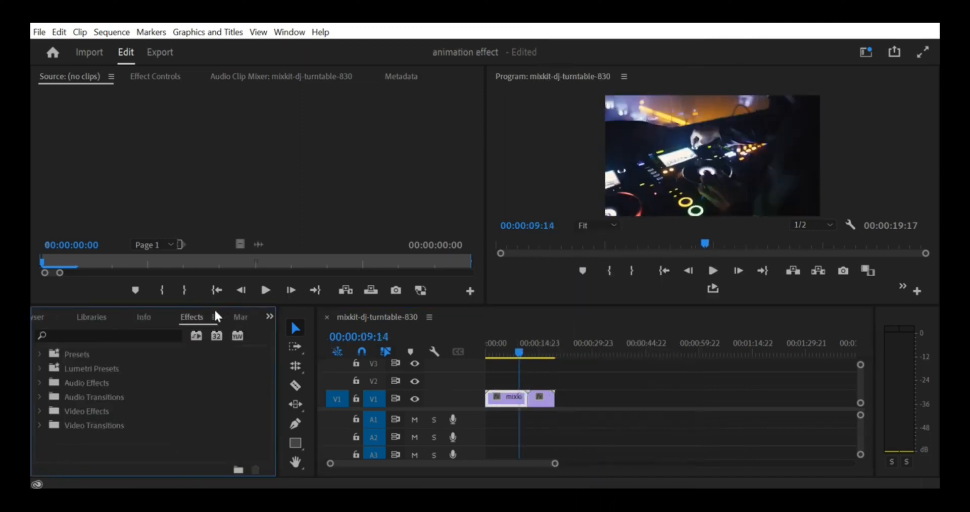
text(barn)
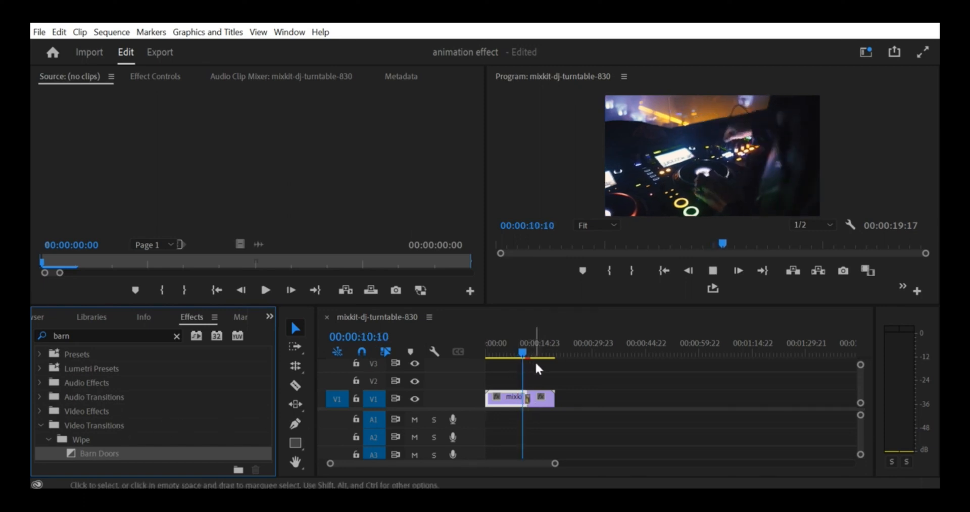
Place Barn Doors at the cut between the turntable and young woman clips.
click(530, 353)
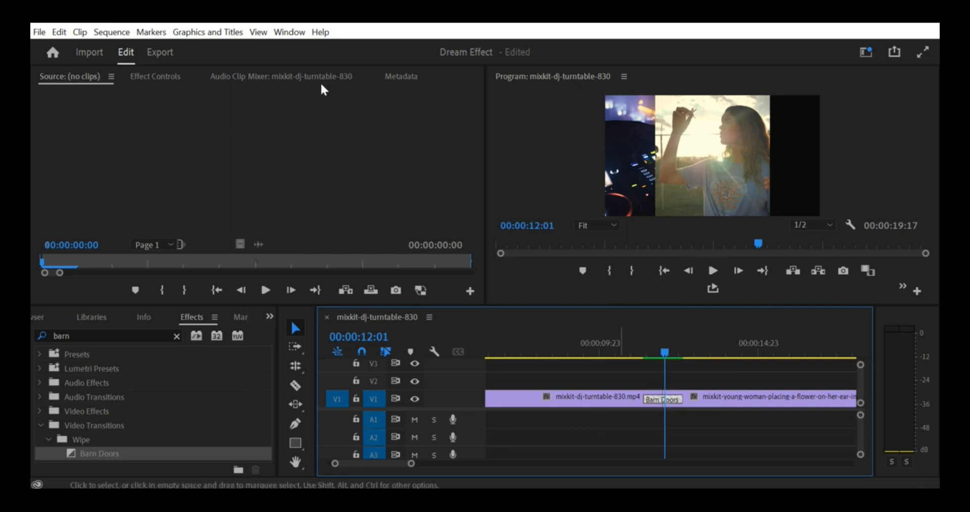
Show the Barn Doors settings (00:00:01:06 duration, A-to-B preview) in Effect Controls and play it.
click(155, 77)
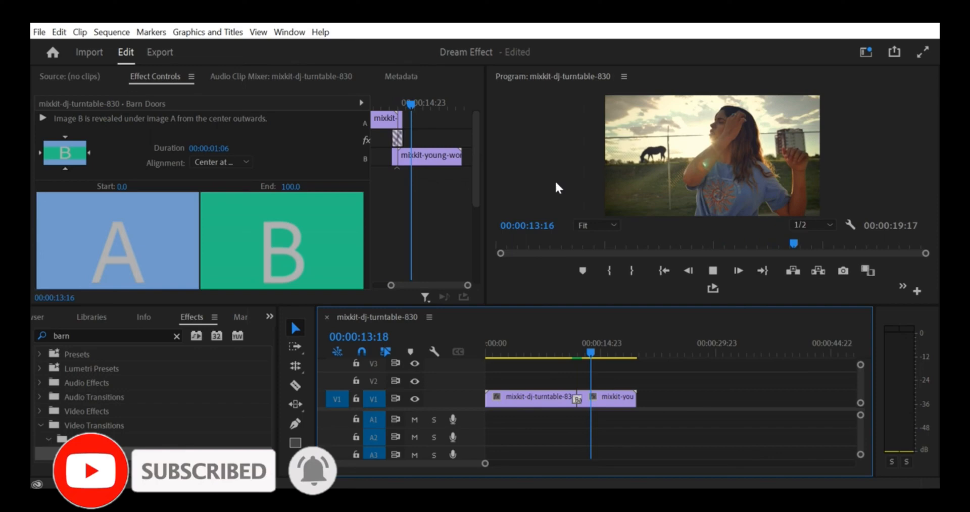
click(55, 441)
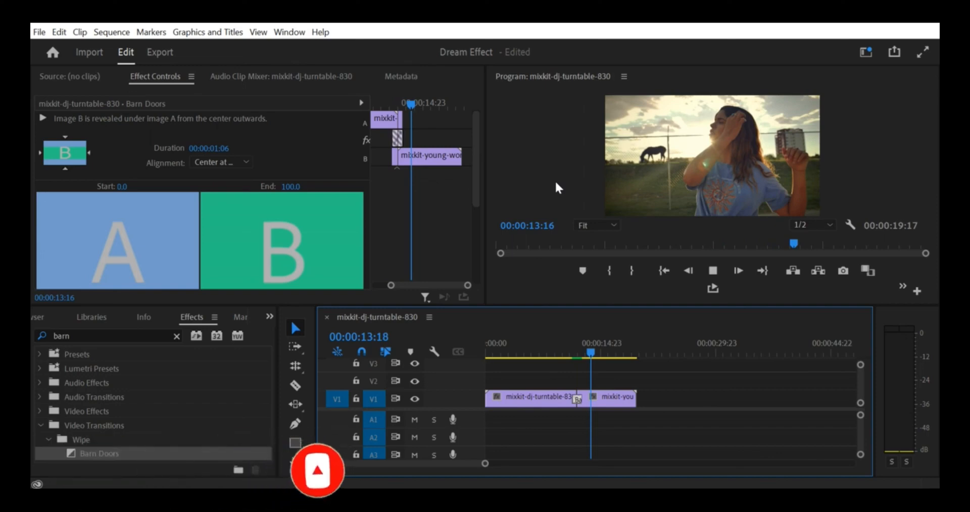